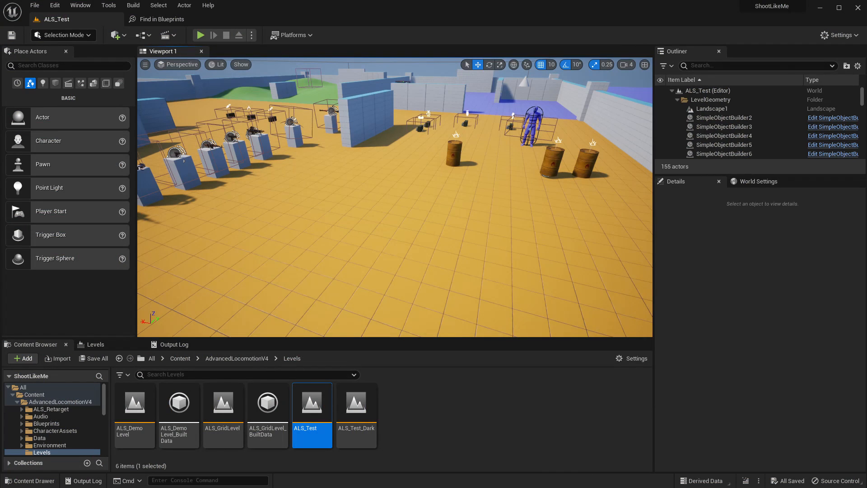
Bring up the context menu for the ALS_Player character to browse to its asset
right_click(525, 119)
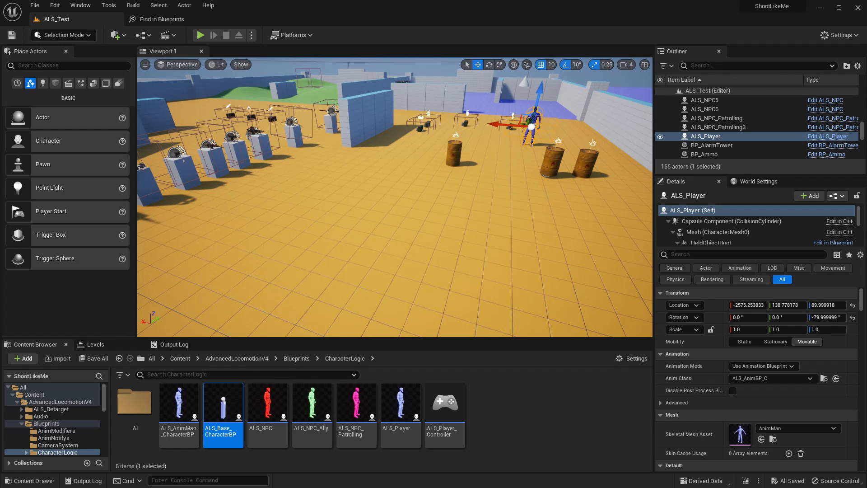
Open the ALS_Base_CharacterBP blueprint from the Content Browser
double_click(223, 401)
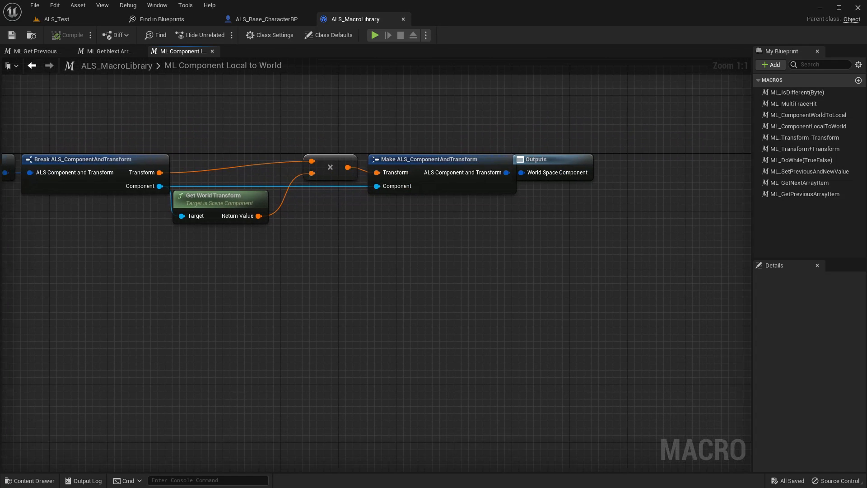
Add Invert Transform and Break Transform nodes fed by Get World Transform's Return Value
click(641, 159)
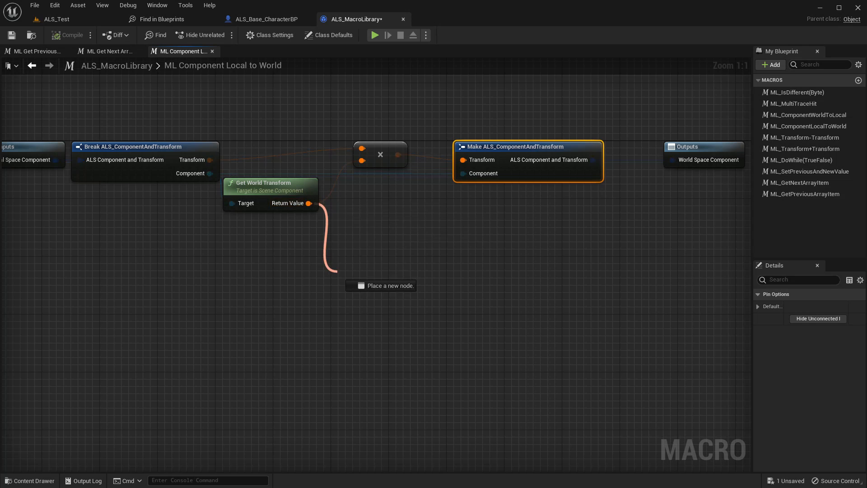
text(in)
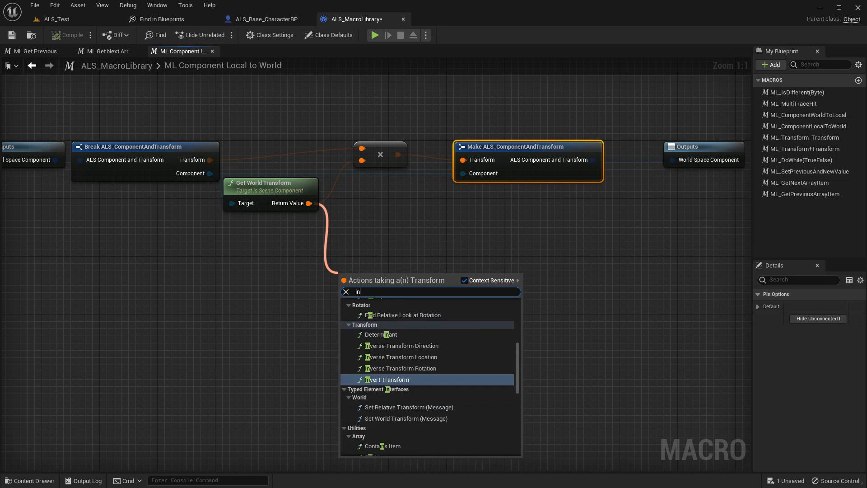
click(388, 379)
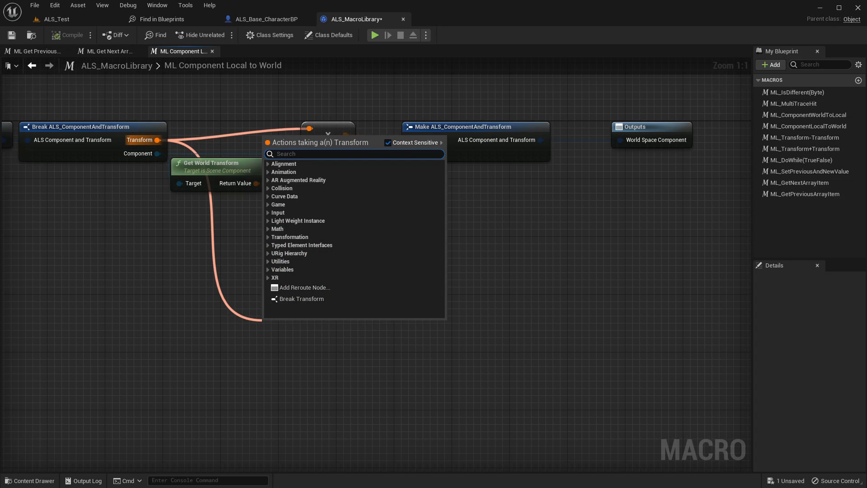
text(brea)
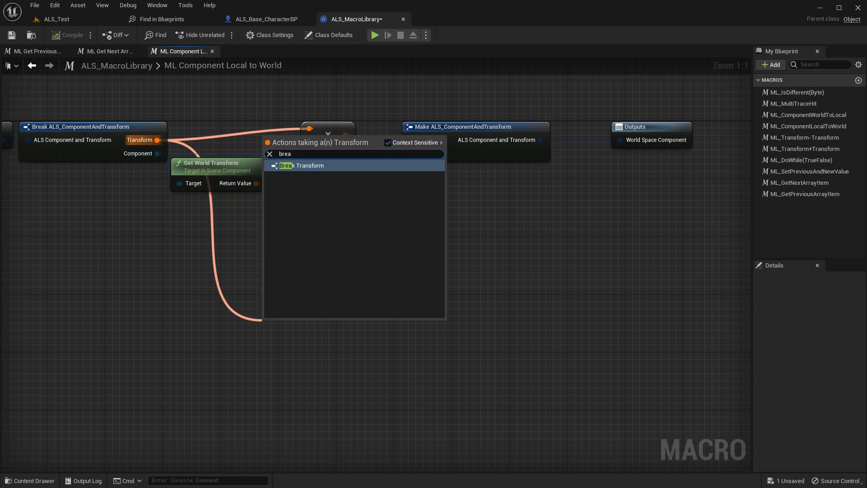
click(302, 165)
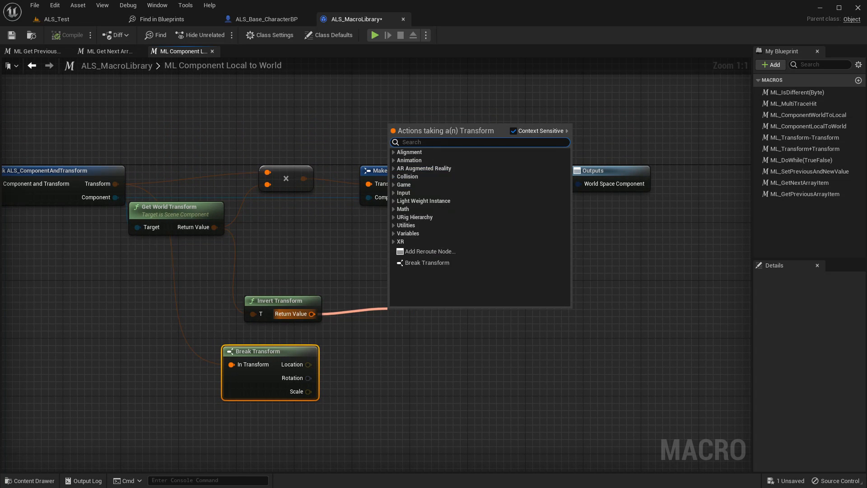
Add Inverse Transform nodes and wire Break Transform's Location and Rotation into them
text(inverse)
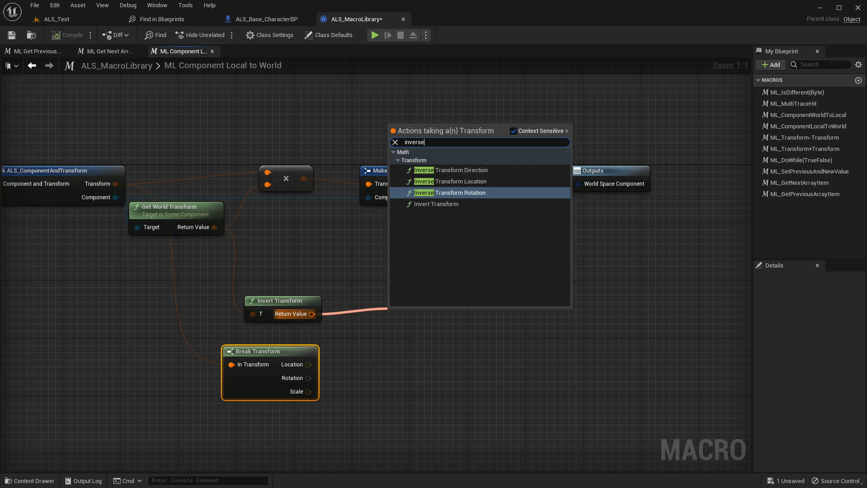
click(456, 180)
text(inver)
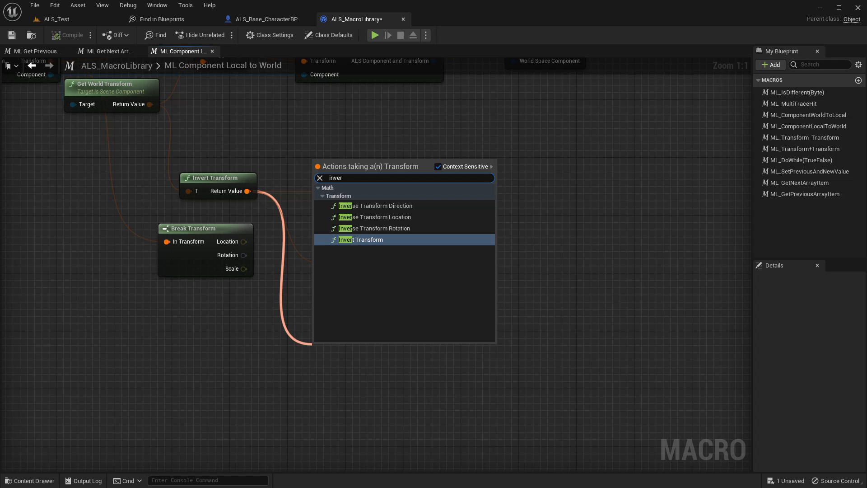
mouse_move(242, 268)
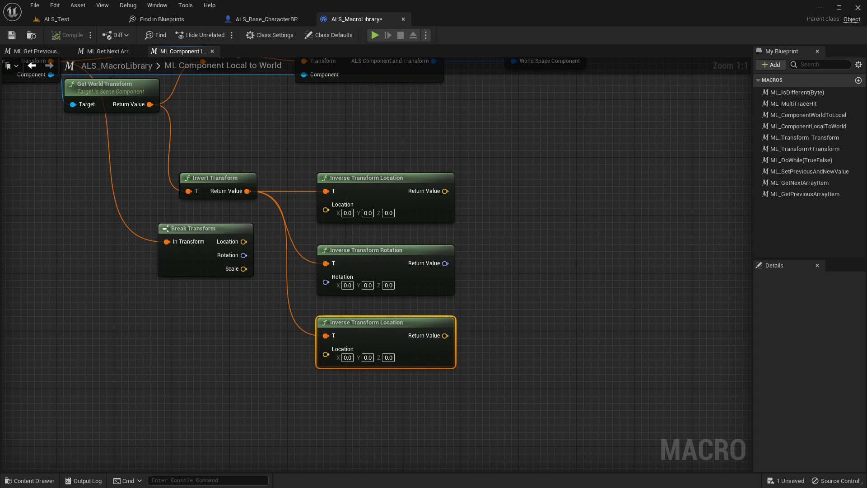
drag(242, 255, 326, 204)
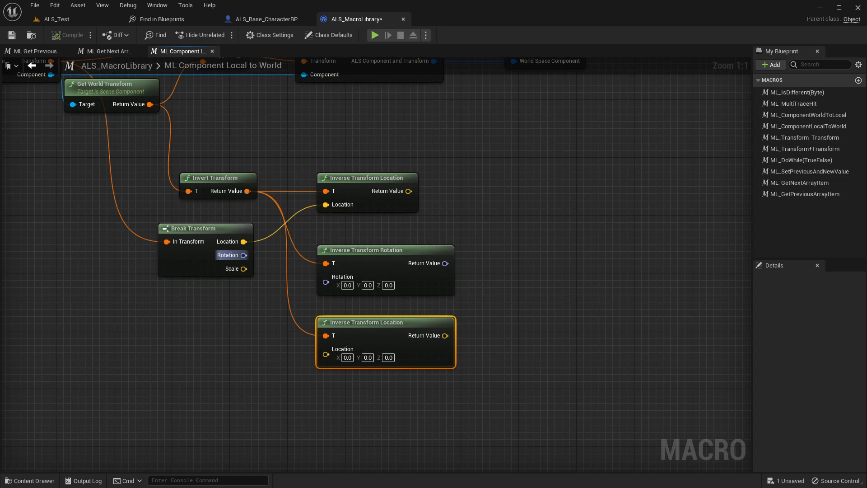
drag(244, 270, 325, 351)
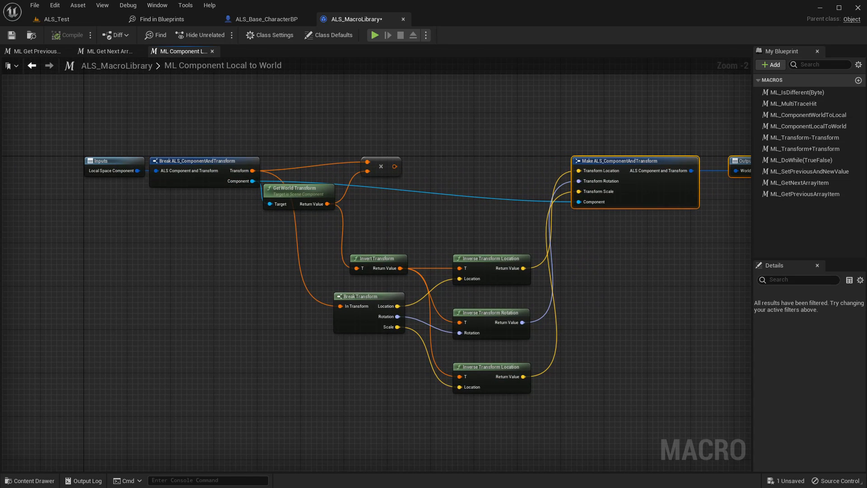
mouse_move(11, 36)
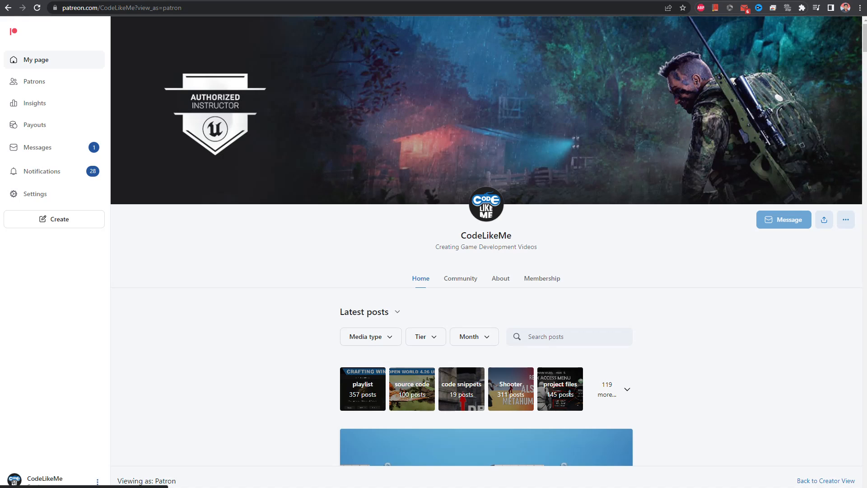
scroll(down, 3)
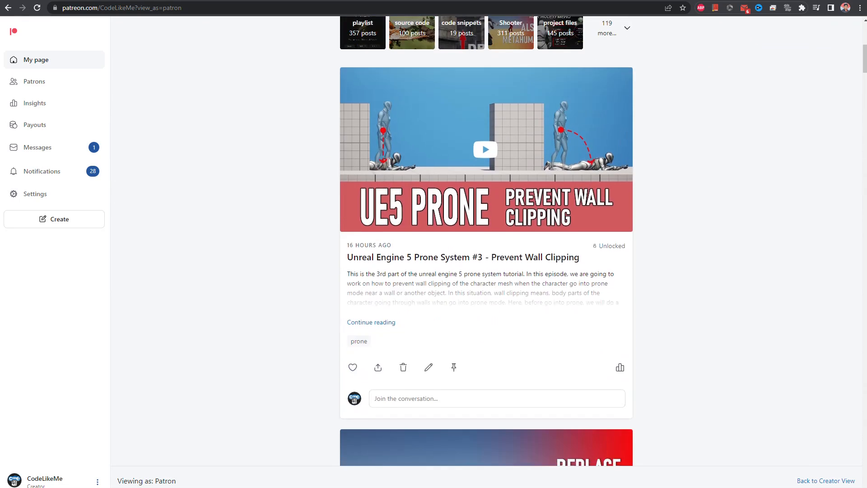
scroll(down, 3)
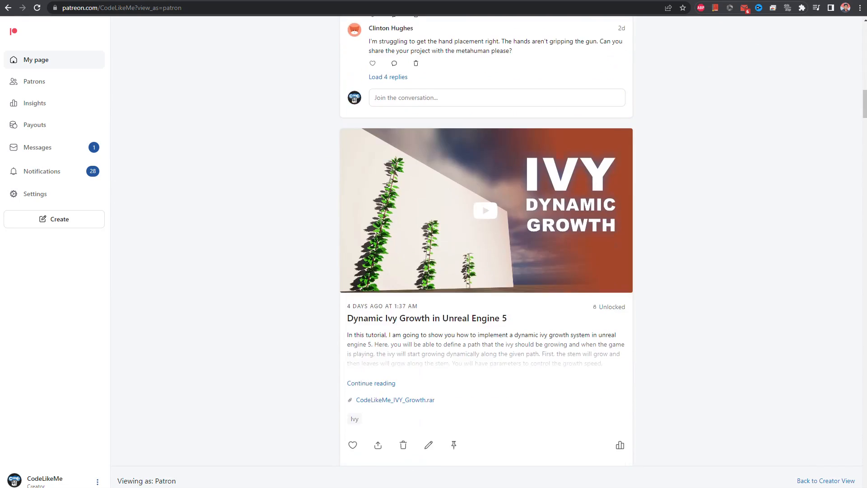
scroll(down, 3)
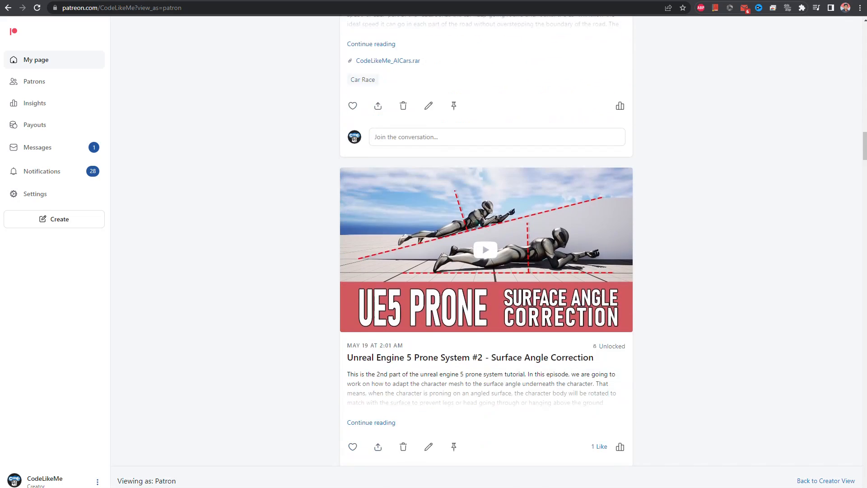
scroll(down, 3)
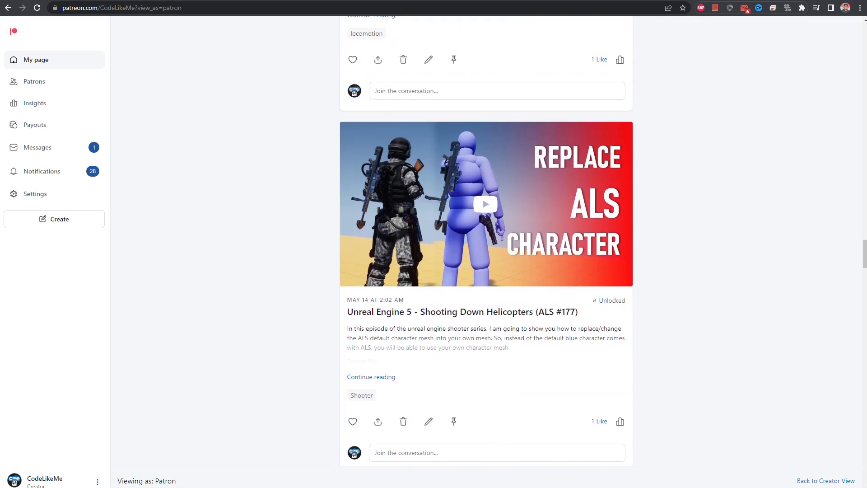
scroll(down, 3)
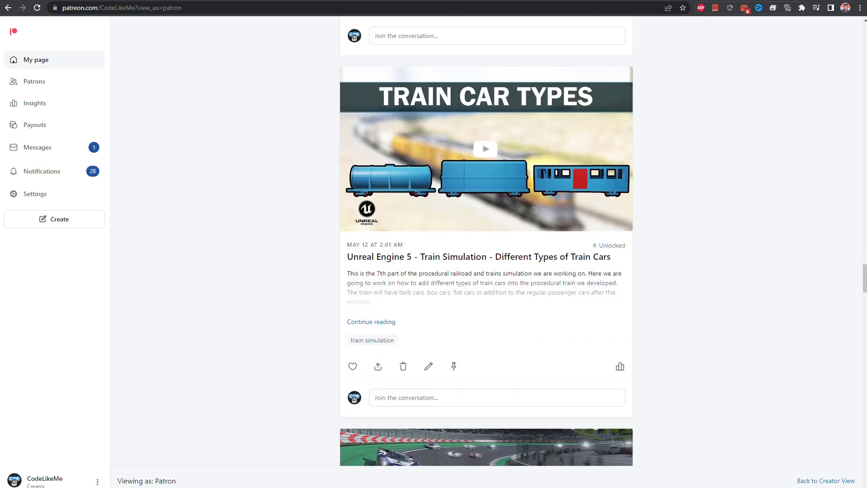